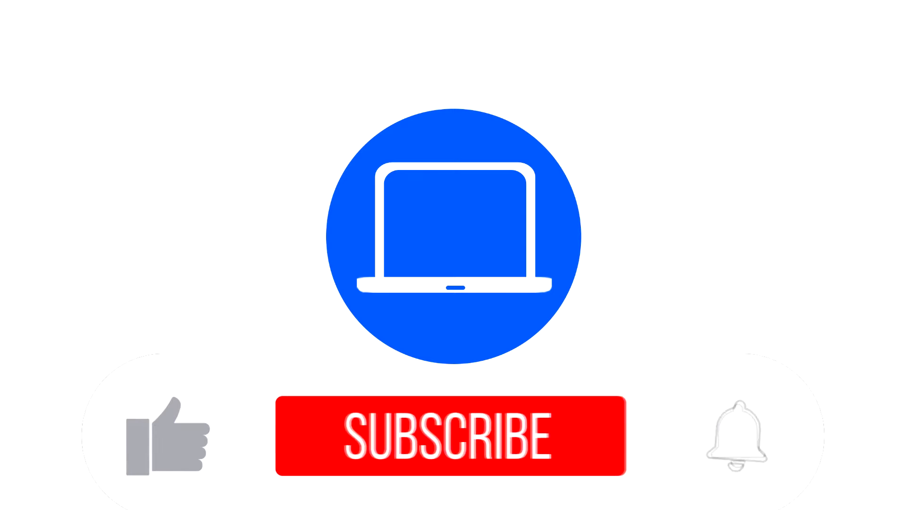
Step: Play the intro so the laptop logo shifts left, SUBSCRIBED appears, the like turns blue and the bell rings
left_click(453, 434)
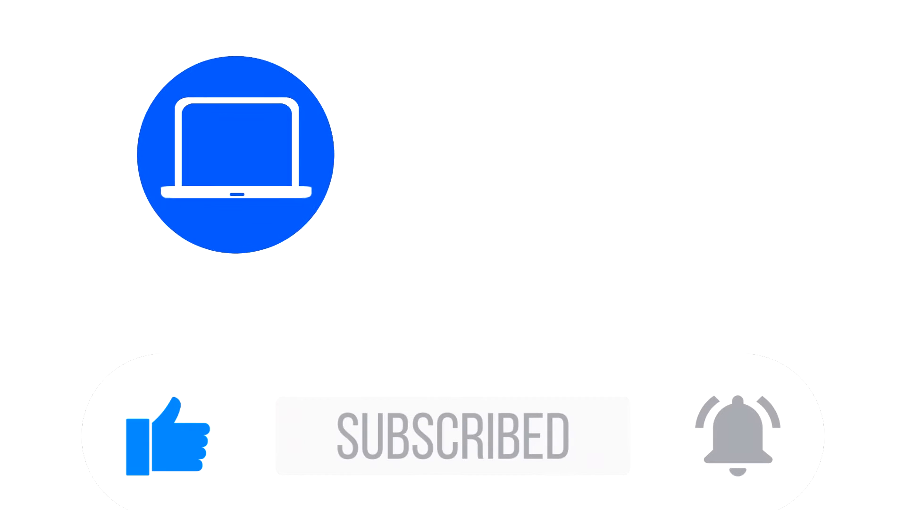